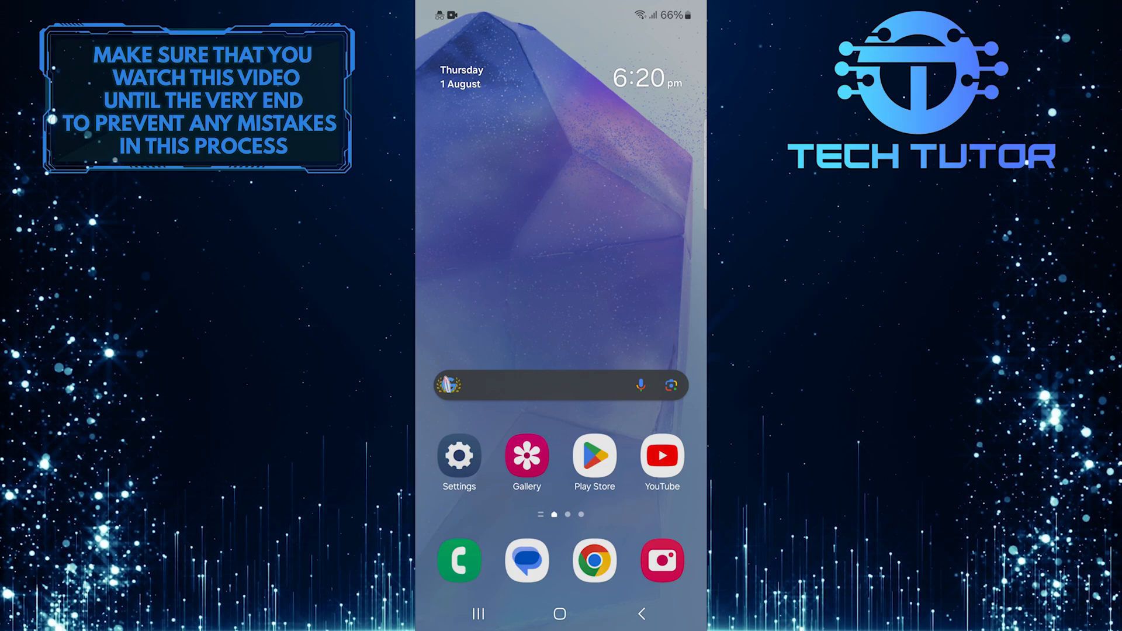
Launch Chrome from the home screen and land on a regular new tab page
click(594, 560)
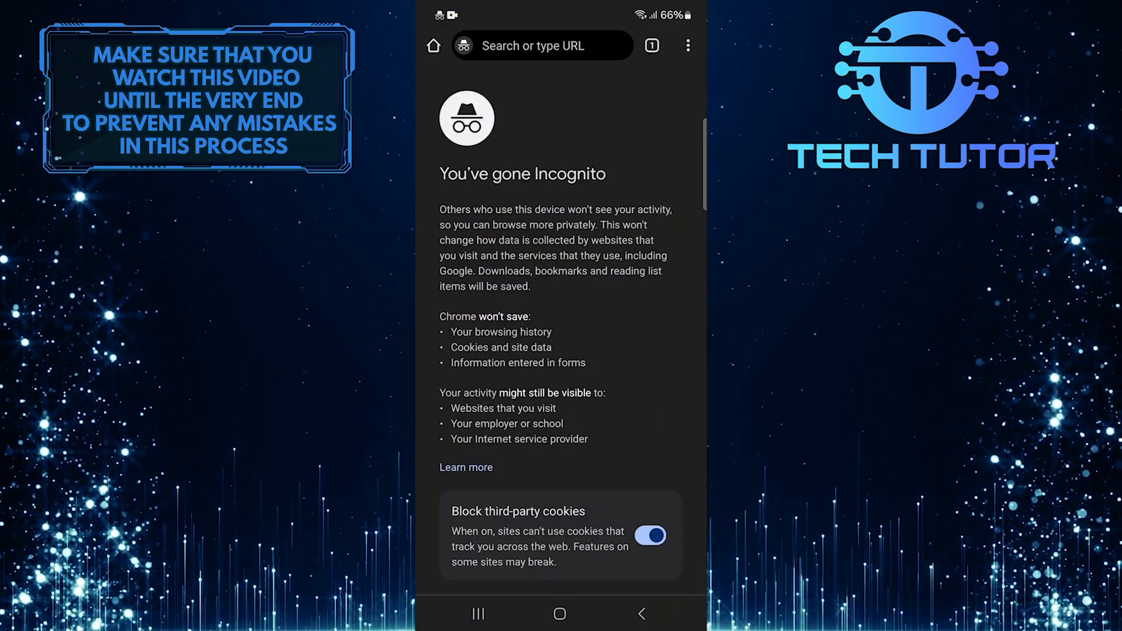
scroll(down, 3)
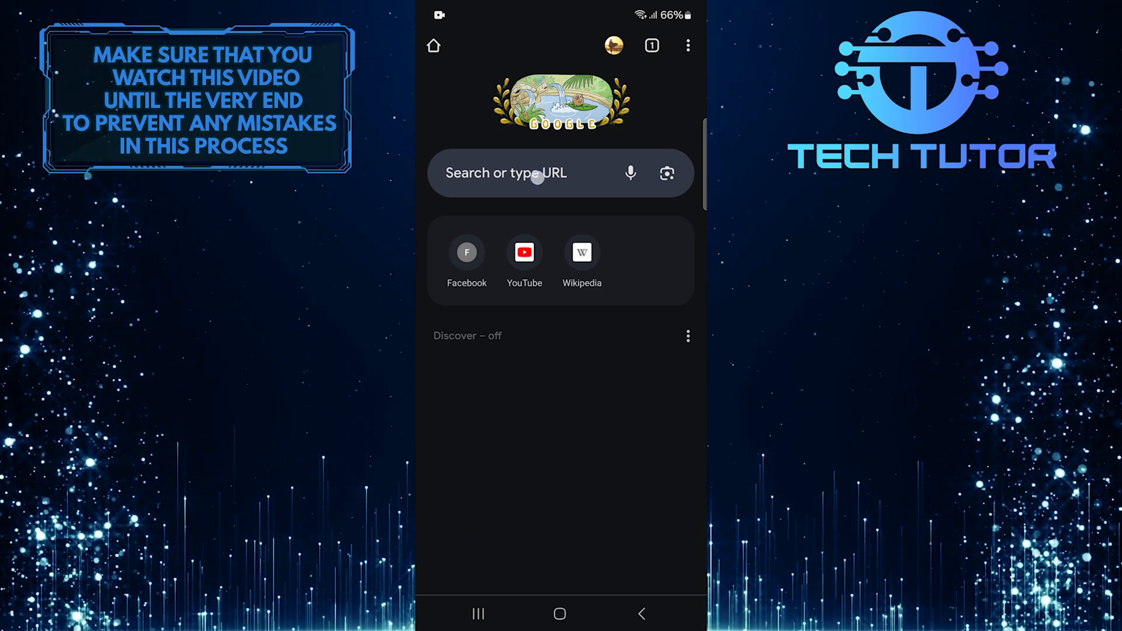
Navigate to chrome://net-internals from the address bar
click(526, 173)
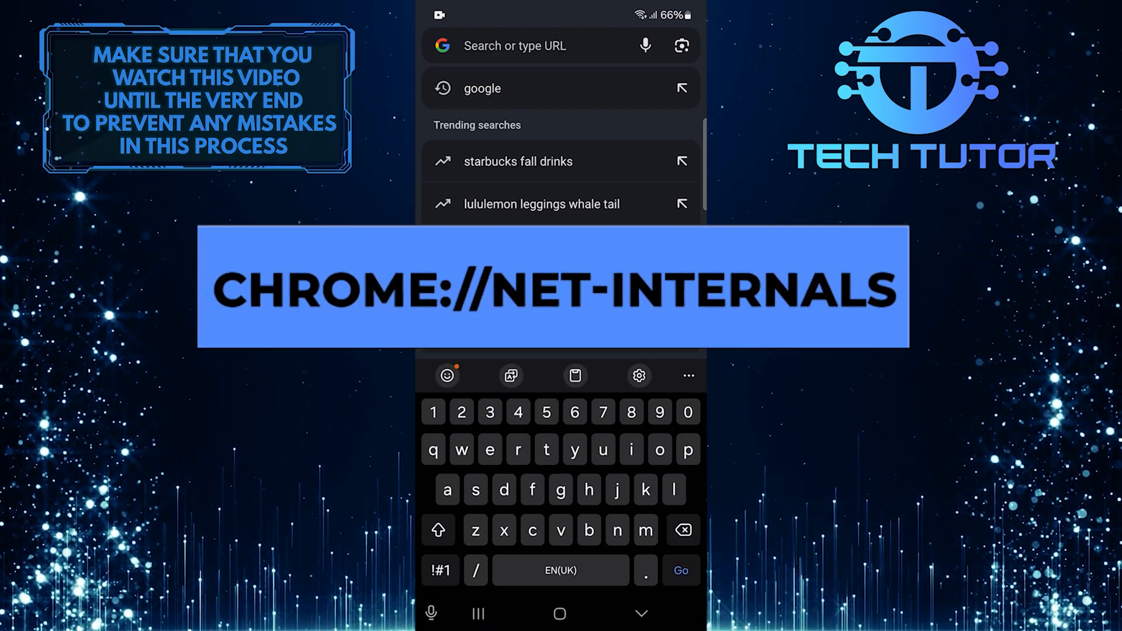
text(chrome://net-internals)
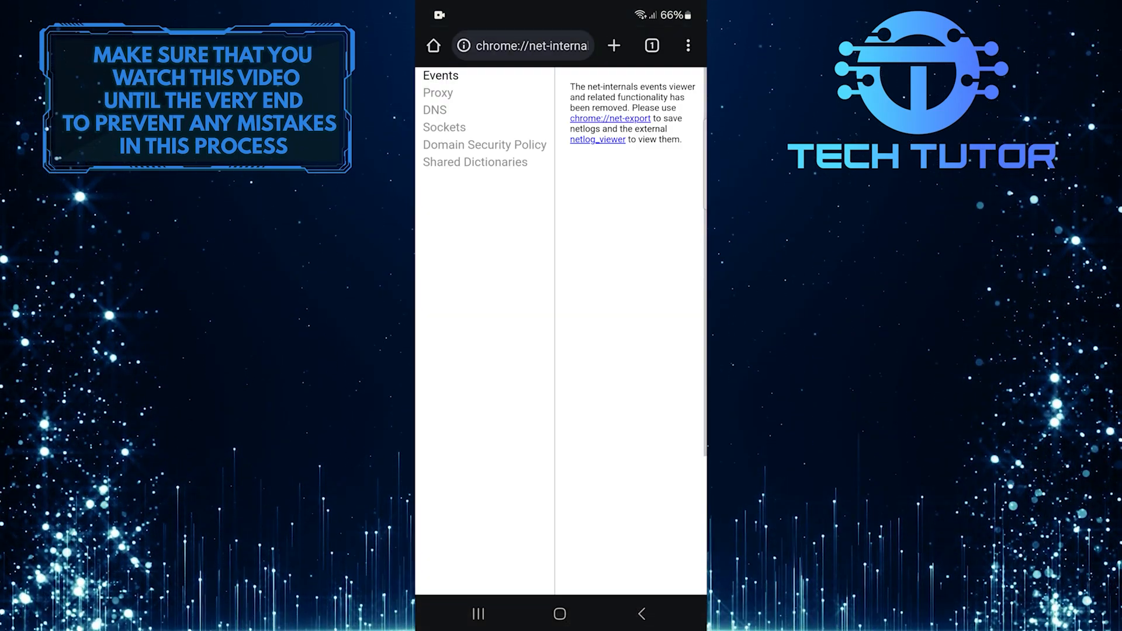
Switch to the DNS section showing domain lookup and host resolver cache tools
click(435, 110)
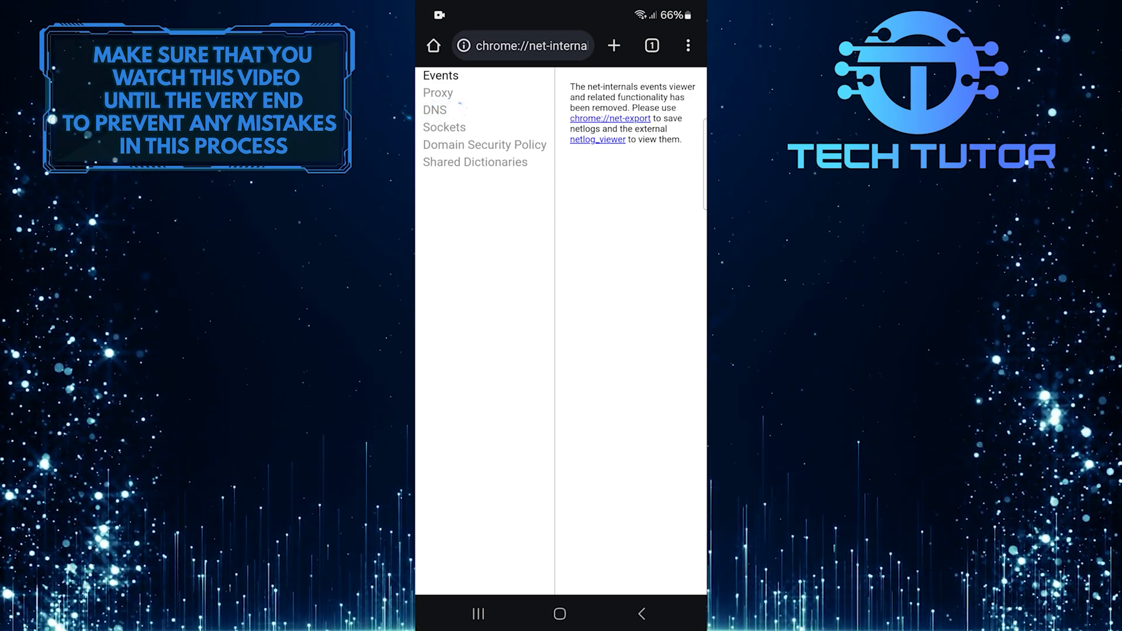
click(434, 110)
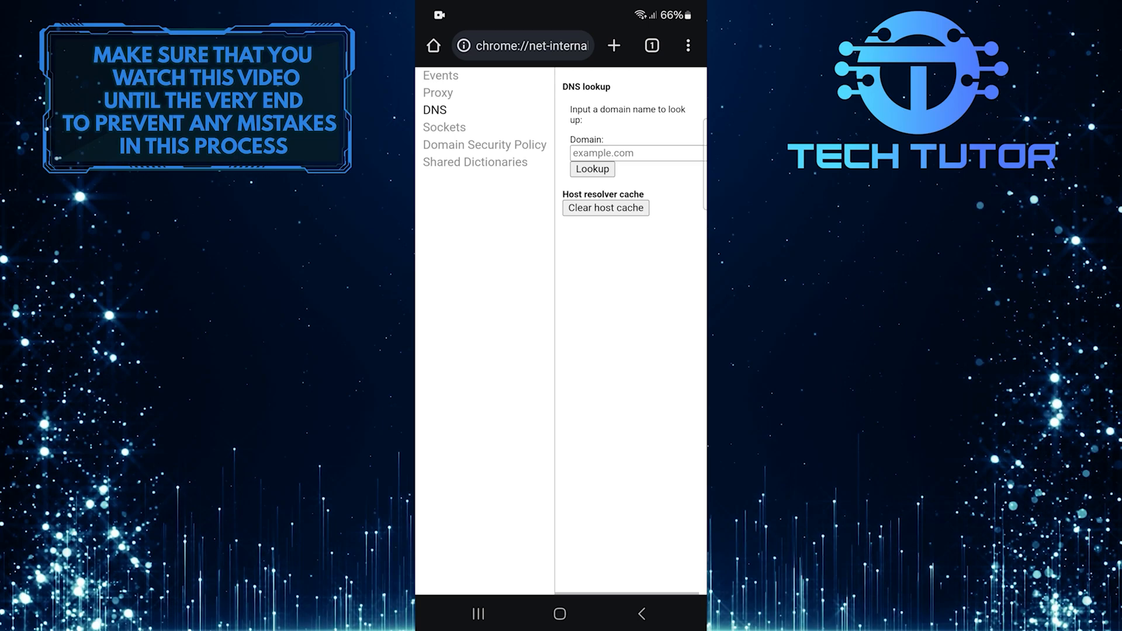
Clear the host resolver cache and close the net-internals tab
click(604, 208)
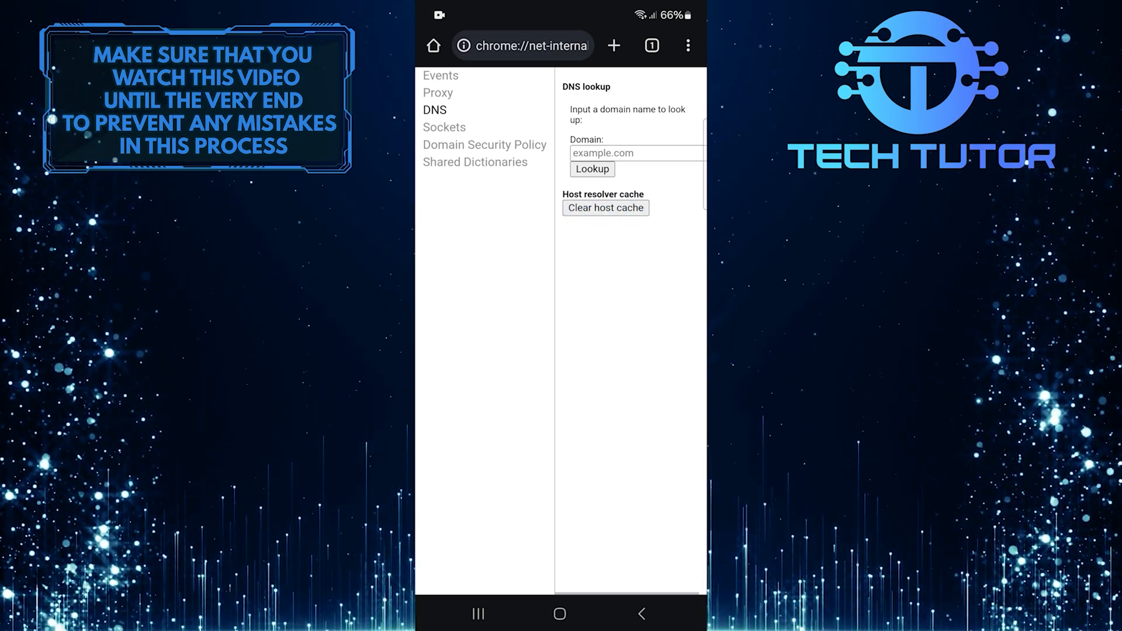
click(650, 45)
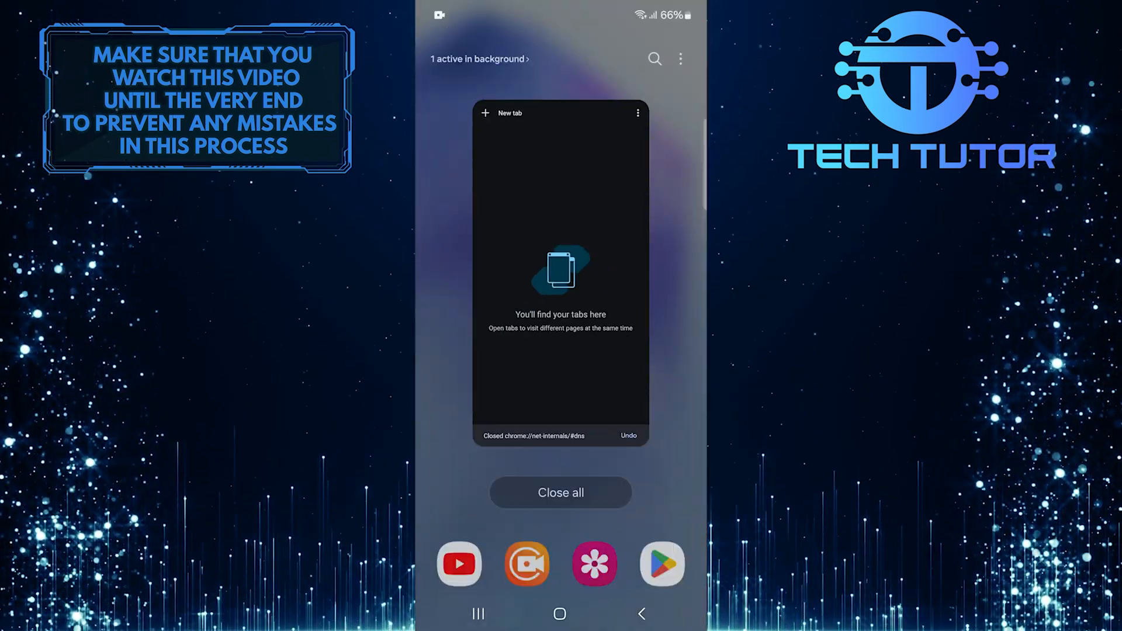
Close all running apps from Recents and relaunch Chrome on a fresh new tab
click(560, 613)
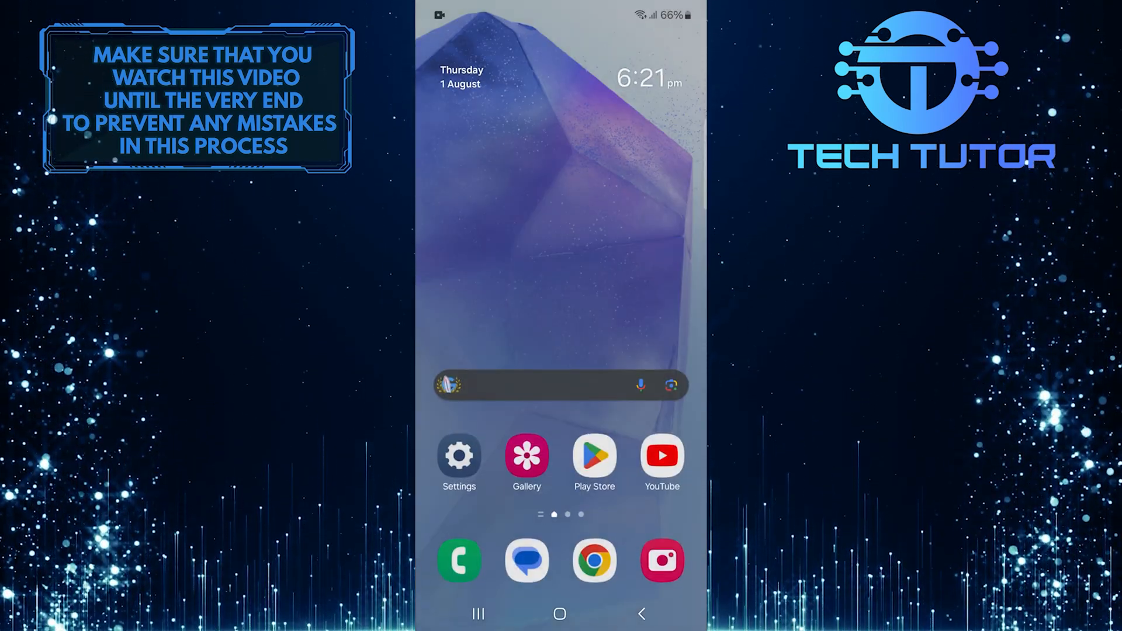
click(593, 559)
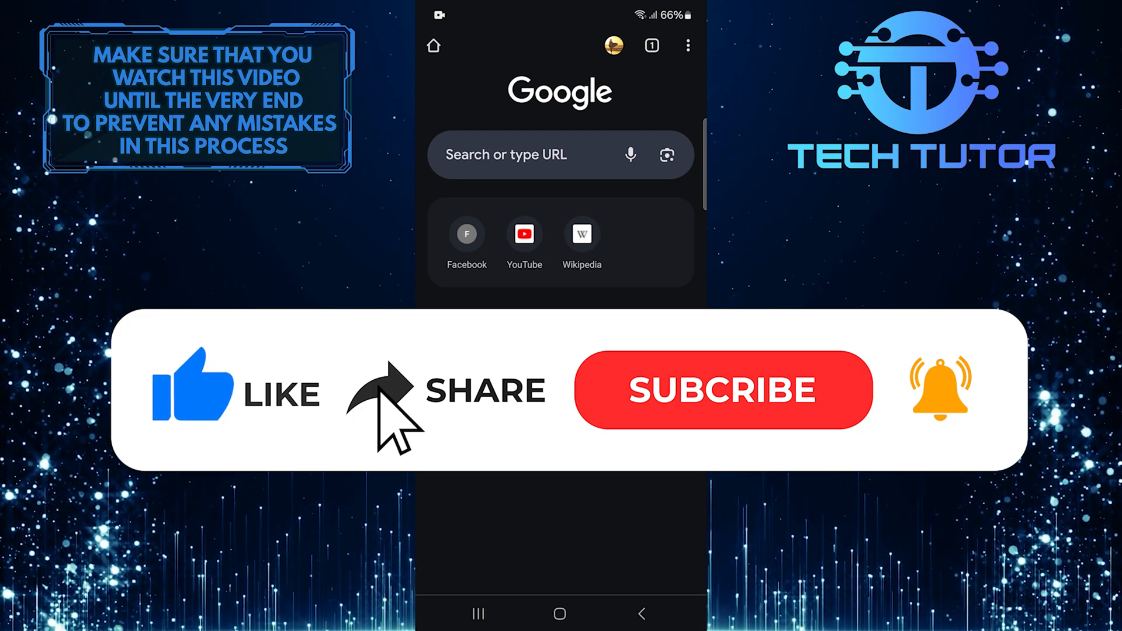
click(722, 389)
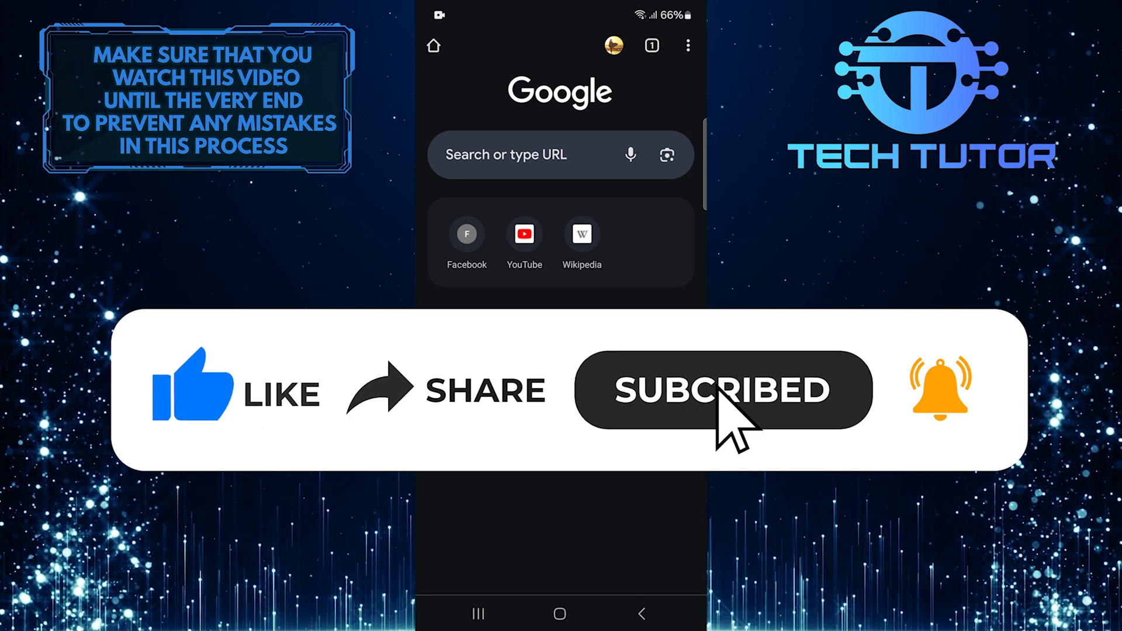